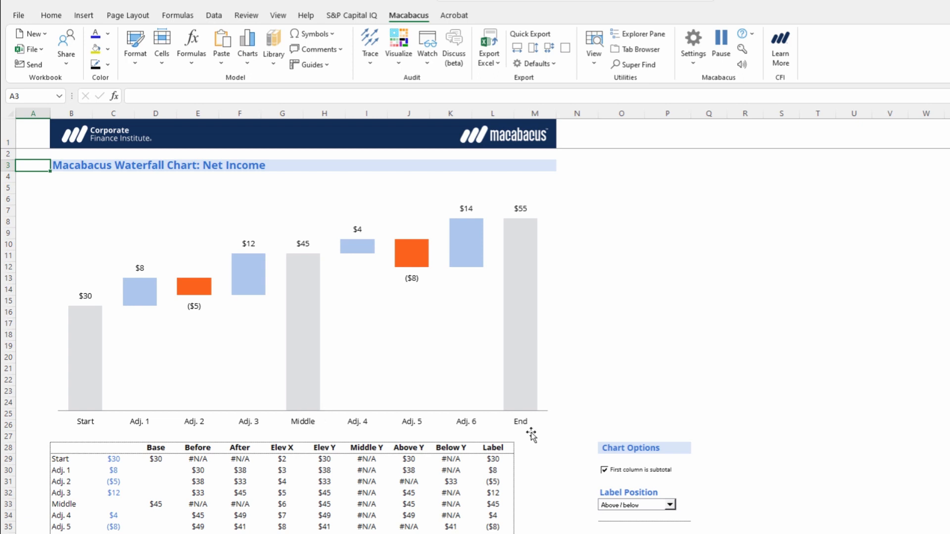
pyautogui.moveTo(130, 341)
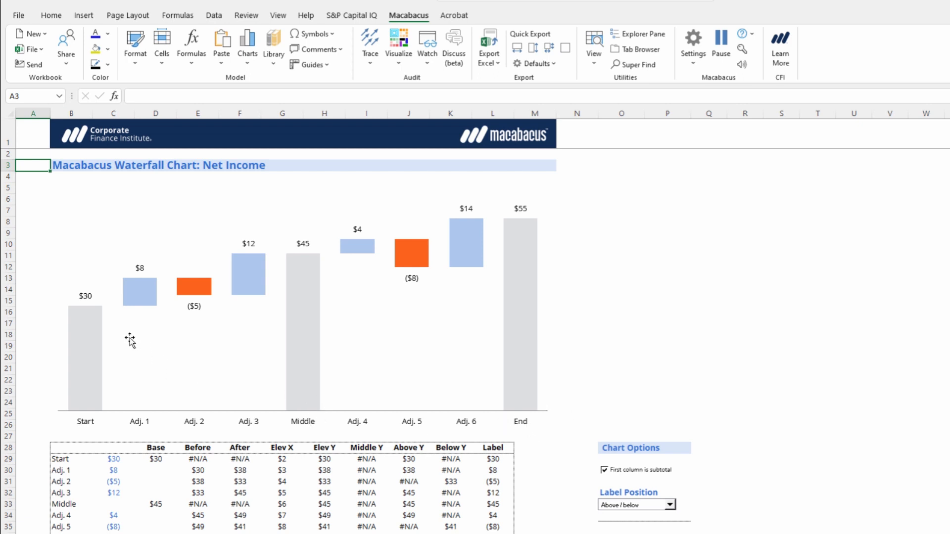
pyautogui.moveTo(364, 266)
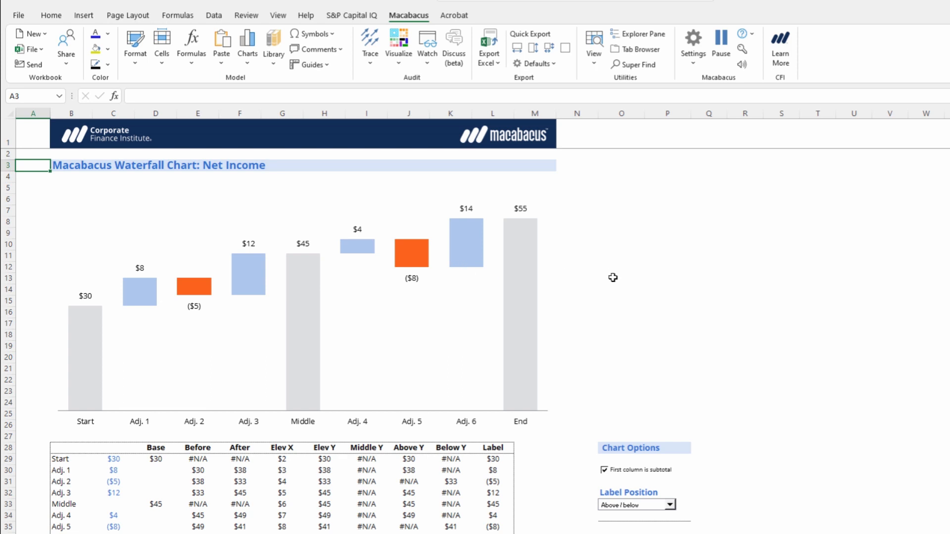
pyautogui.moveTo(148, 321)
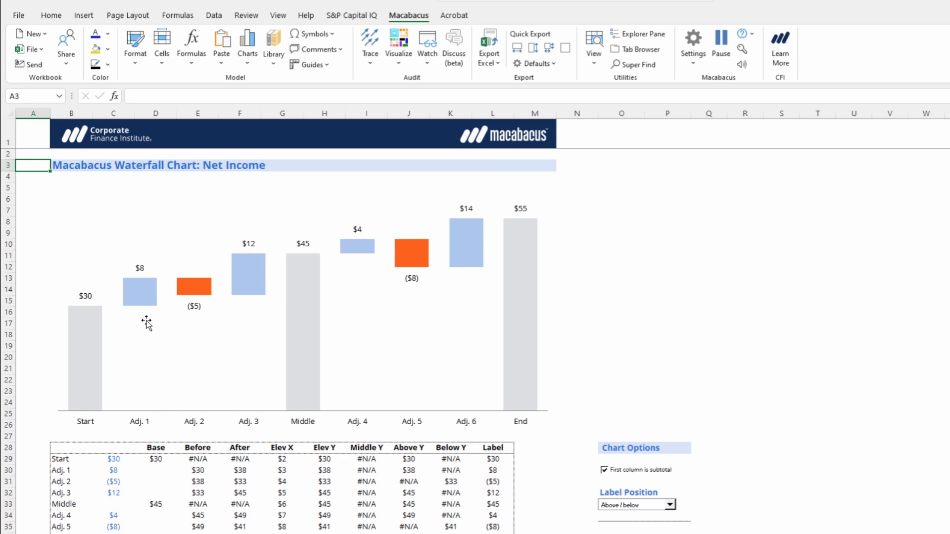
pyautogui.moveTo(234, 311)
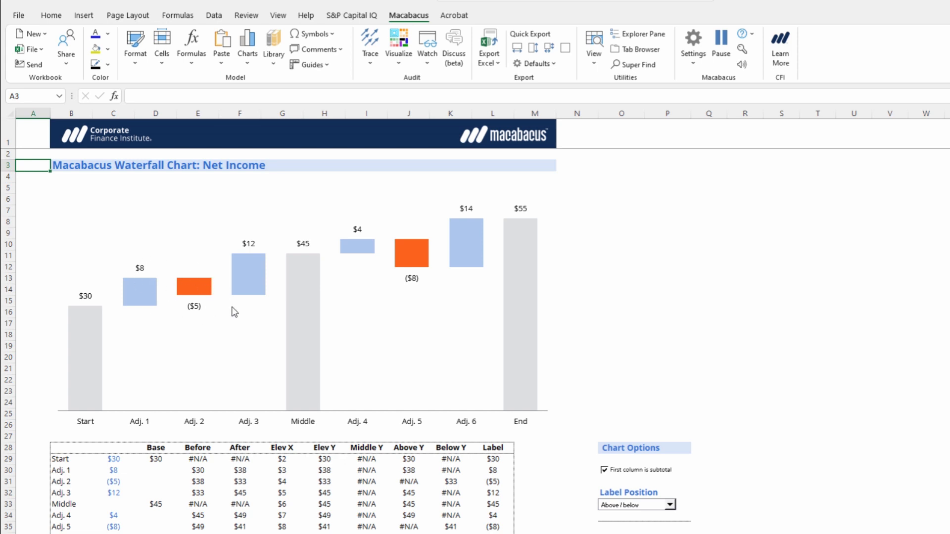
pyautogui.moveTo(636, 301)
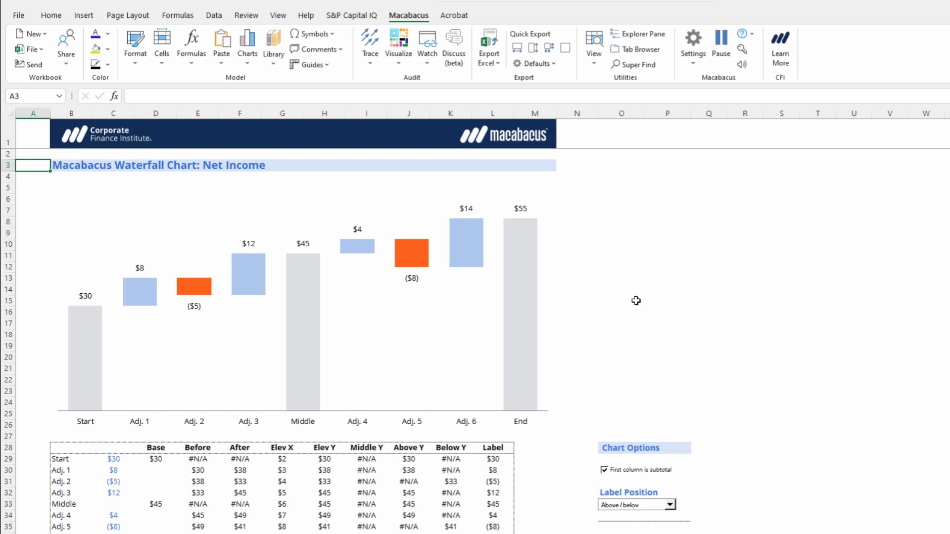
pyautogui.moveTo(86, 423)
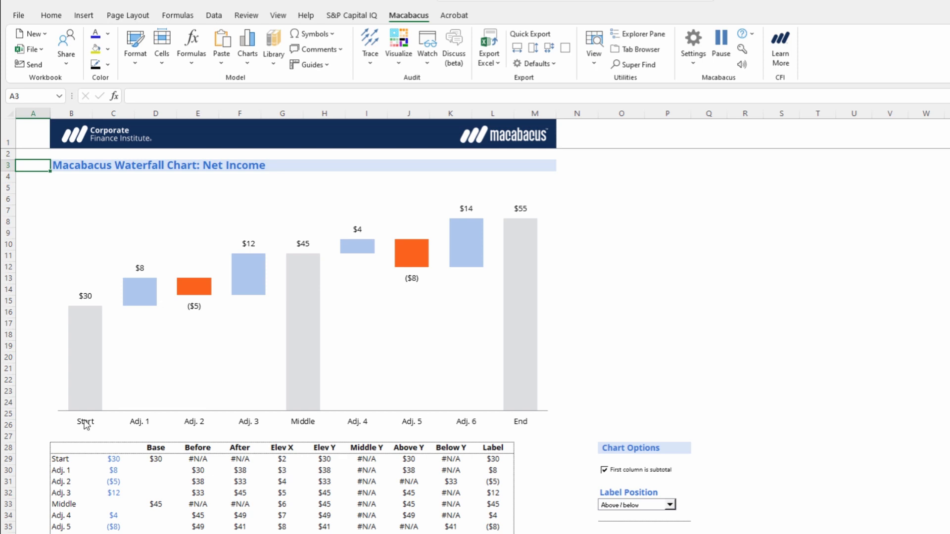
pyautogui.moveTo(54, 426)
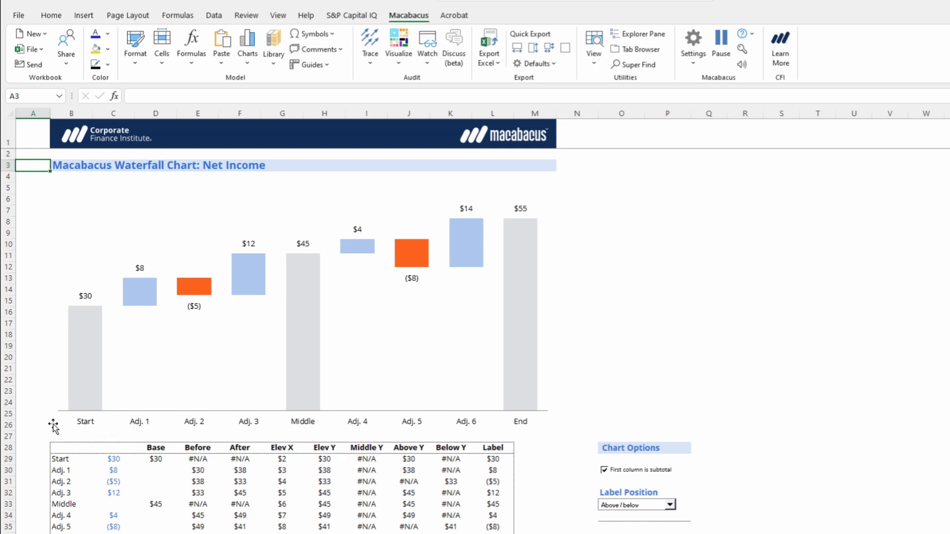
pyautogui.moveTo(302, 439)
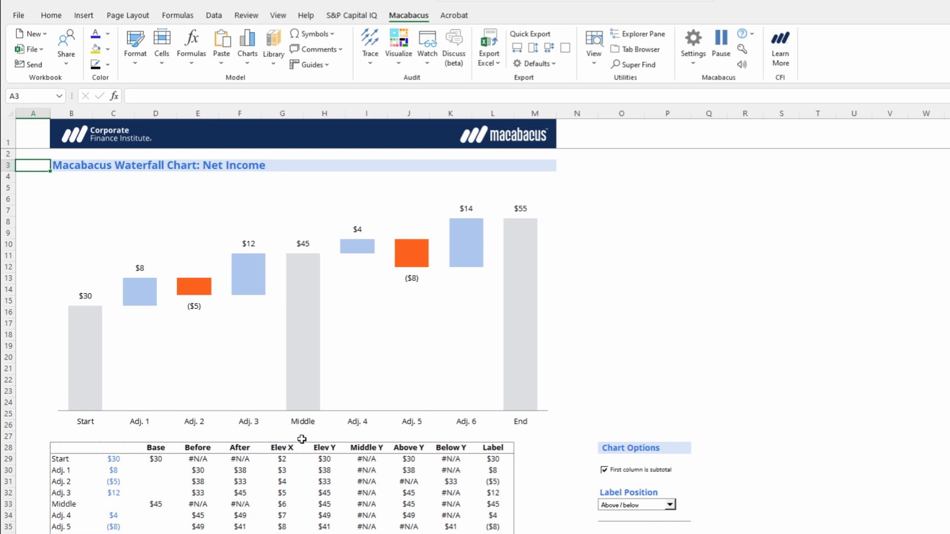
pyautogui.moveTo(524, 430)
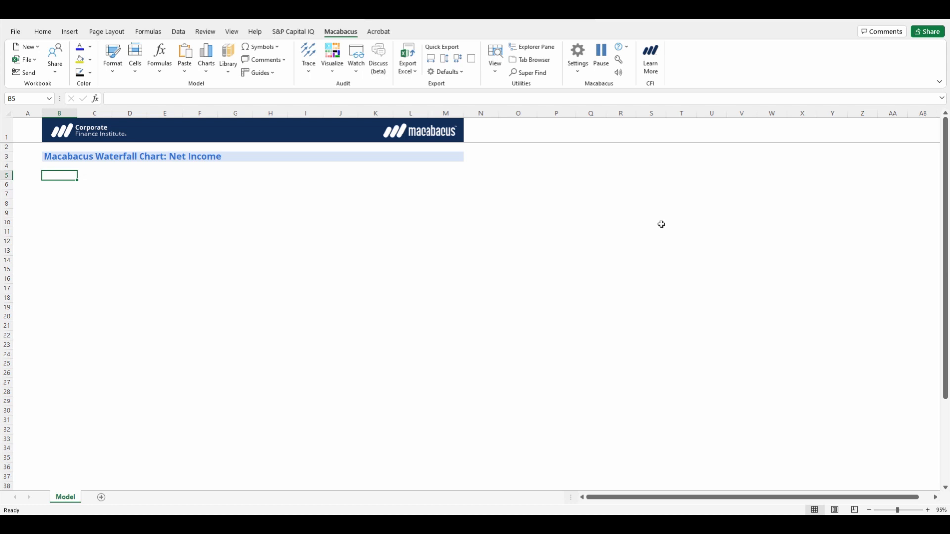
pyautogui.moveTo(652, 223)
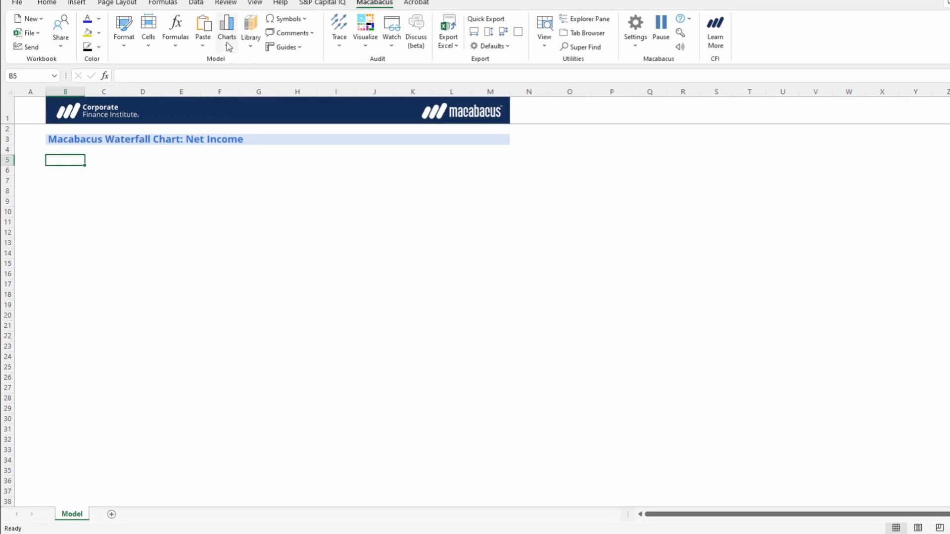
# - Start a new waterfall chart from Macabacus Charts > Quick Charts
pyautogui.click(226, 28)
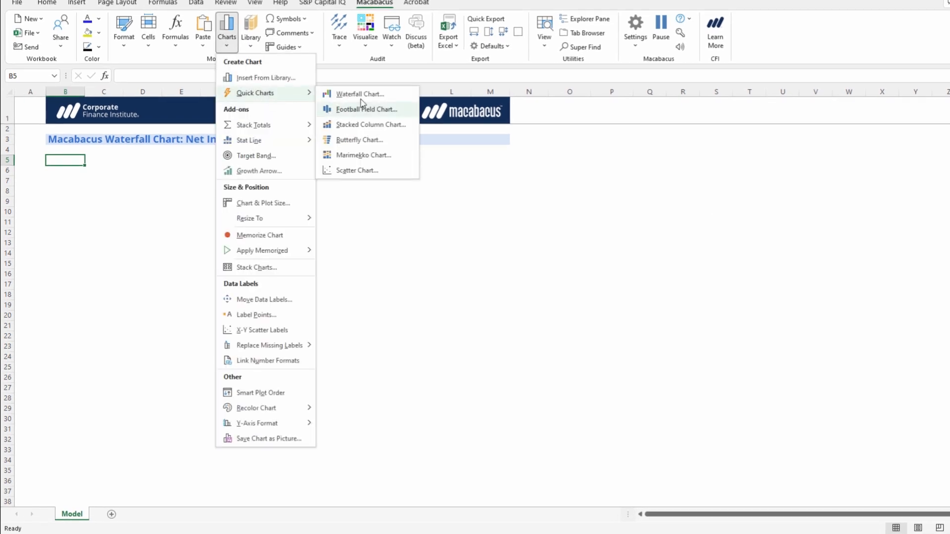
pyautogui.moveTo(360, 94)
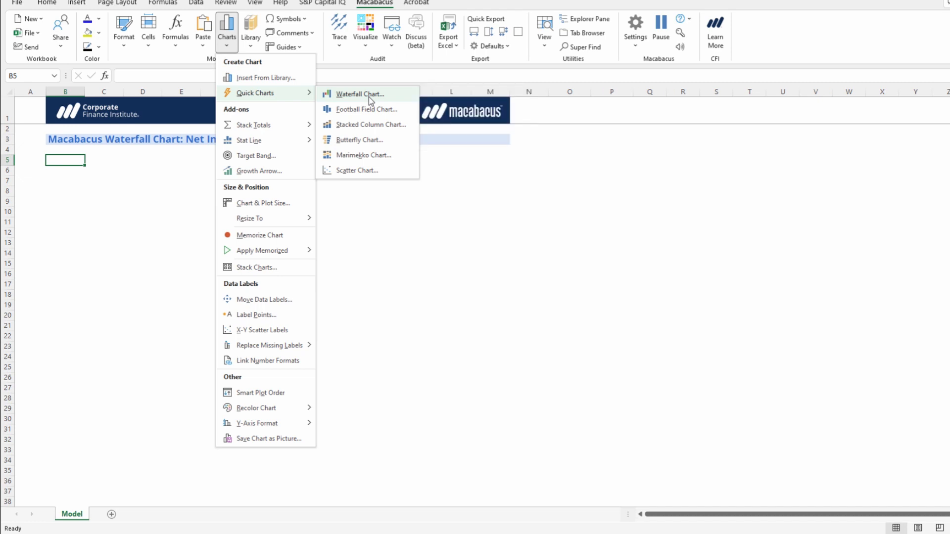
pyautogui.click(361, 95)
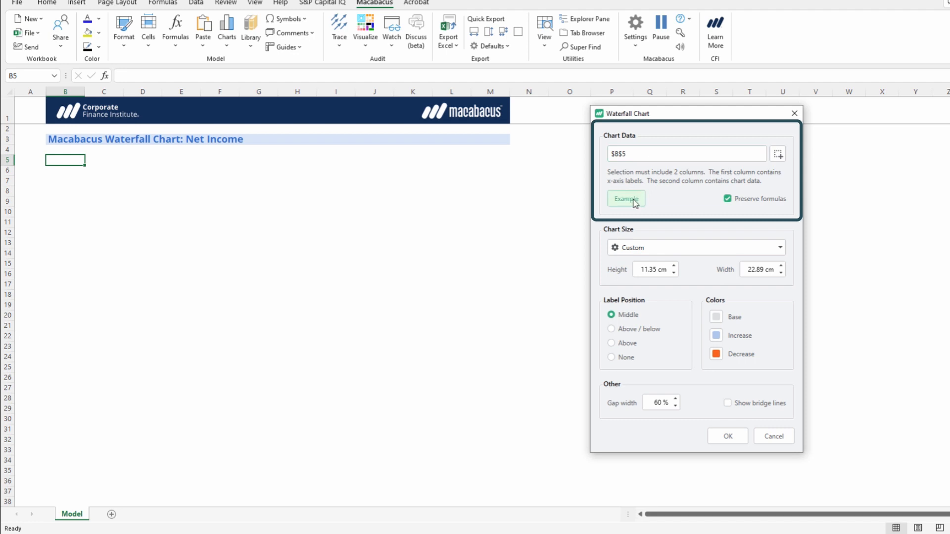
# - Generate Macabacus example data on Sheet1 as chart data $A$1:$B$9
pyautogui.click(625, 199)
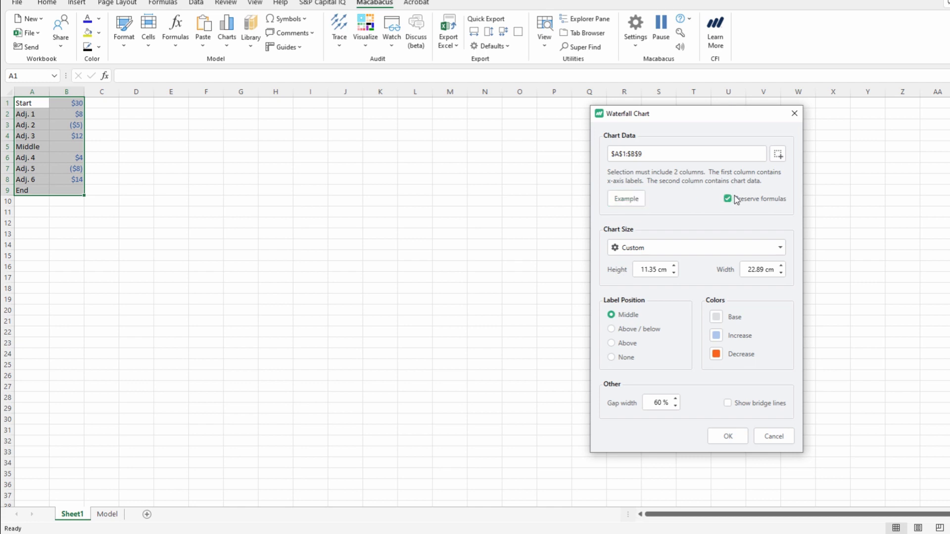
pyautogui.moveTo(760, 199)
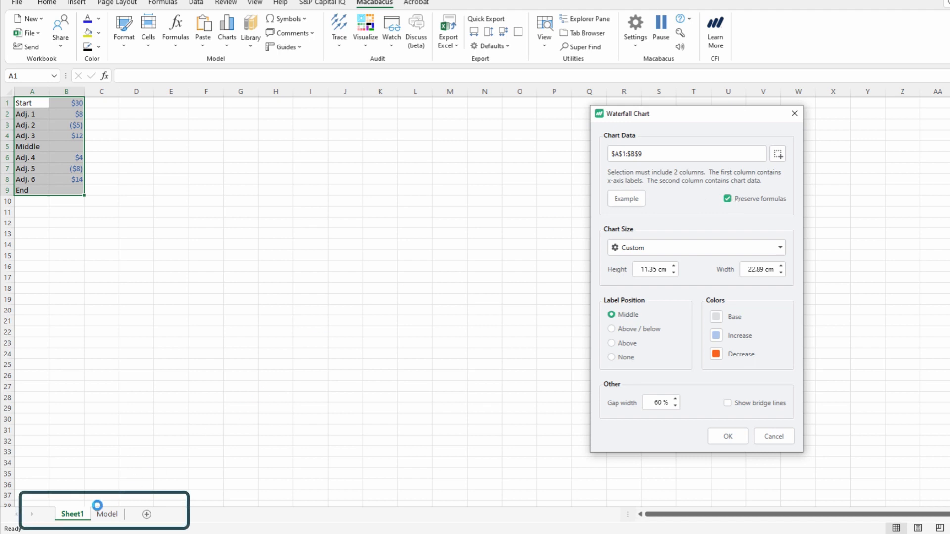
pyautogui.doubleClick(73, 514)
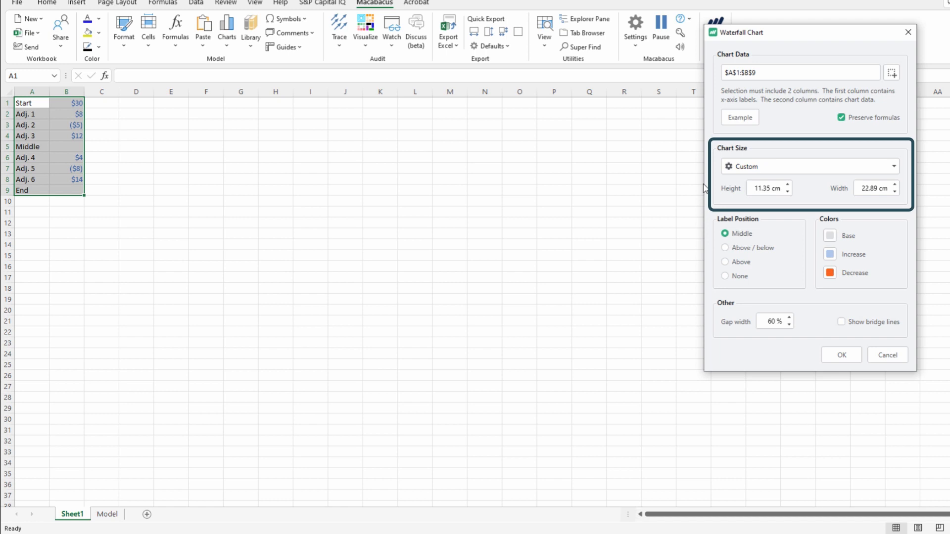
# - Keep Custom chart size, set labels Above / below, and create the chart
pyautogui.click(808, 166)
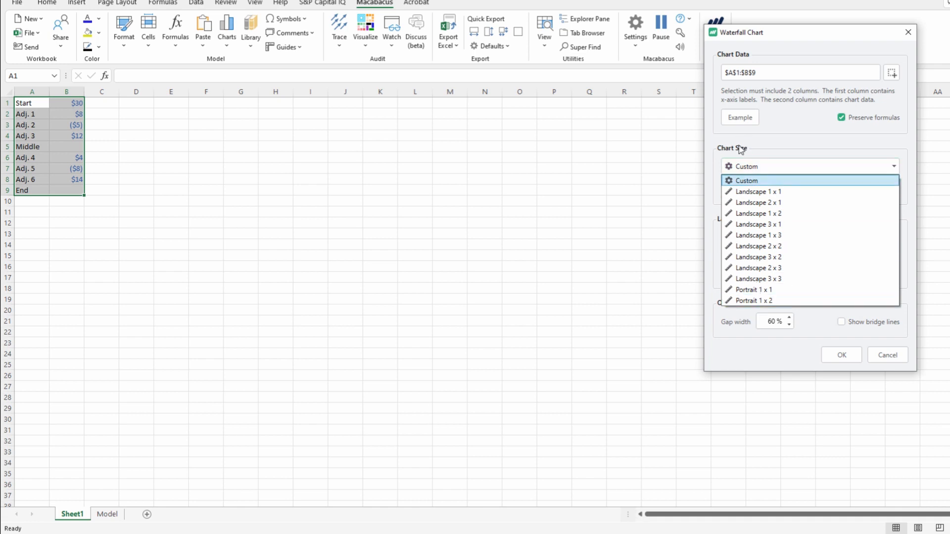
pyautogui.click(746, 180)
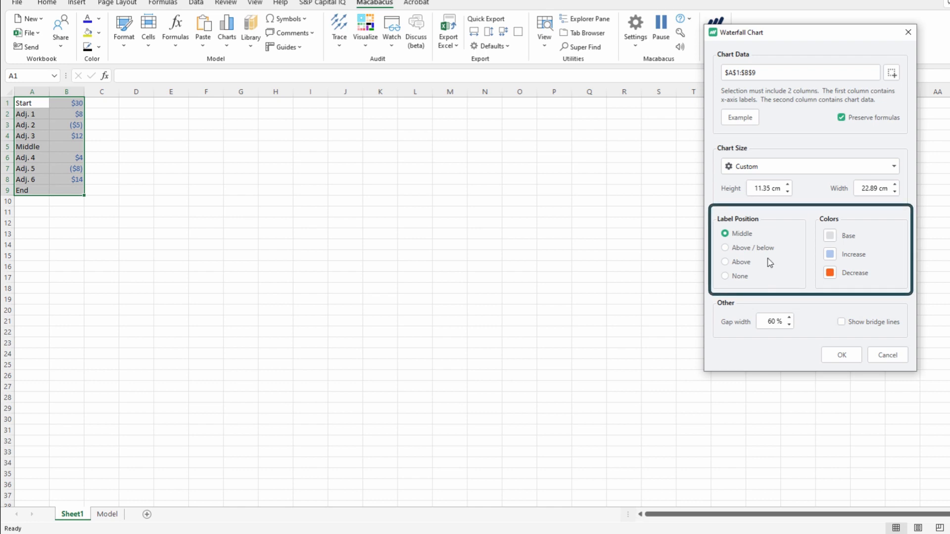
pyautogui.click(724, 248)
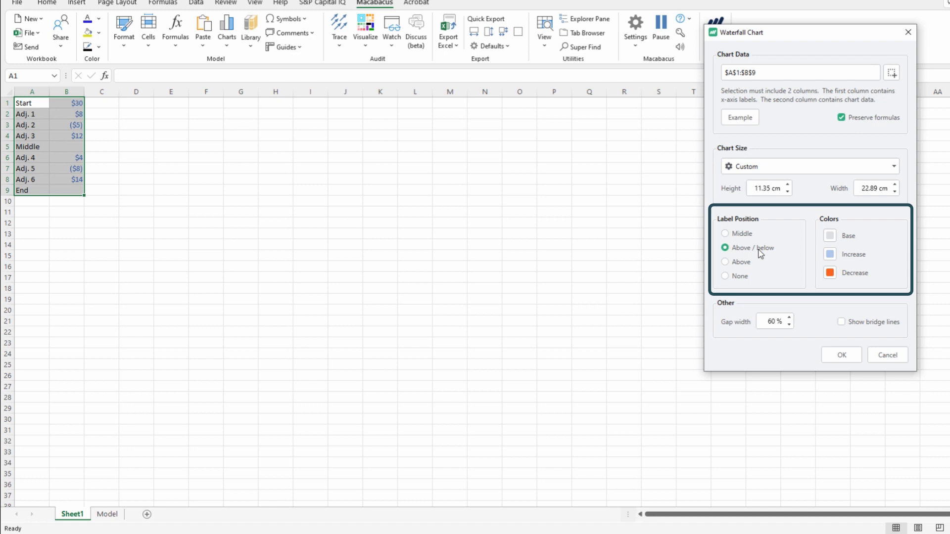
pyautogui.moveTo(762, 255)
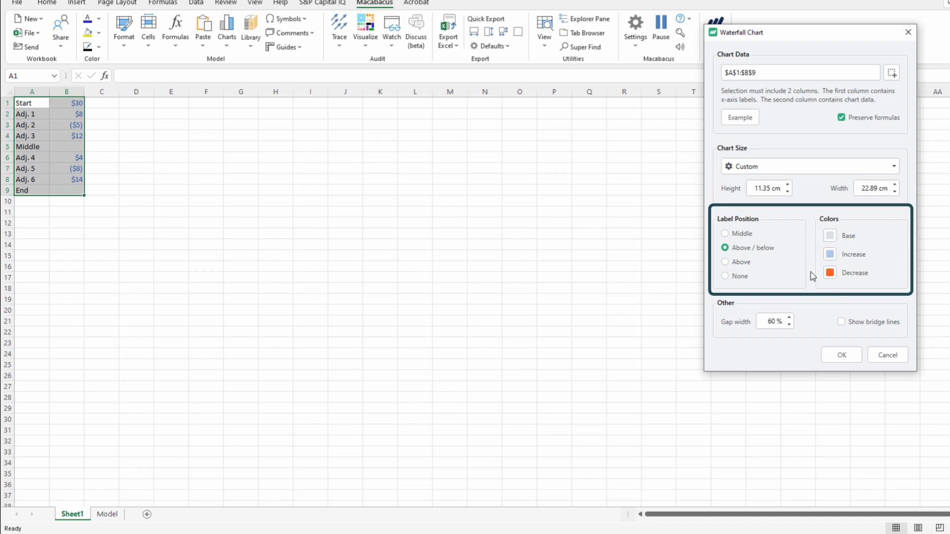
pyautogui.moveTo(851, 246)
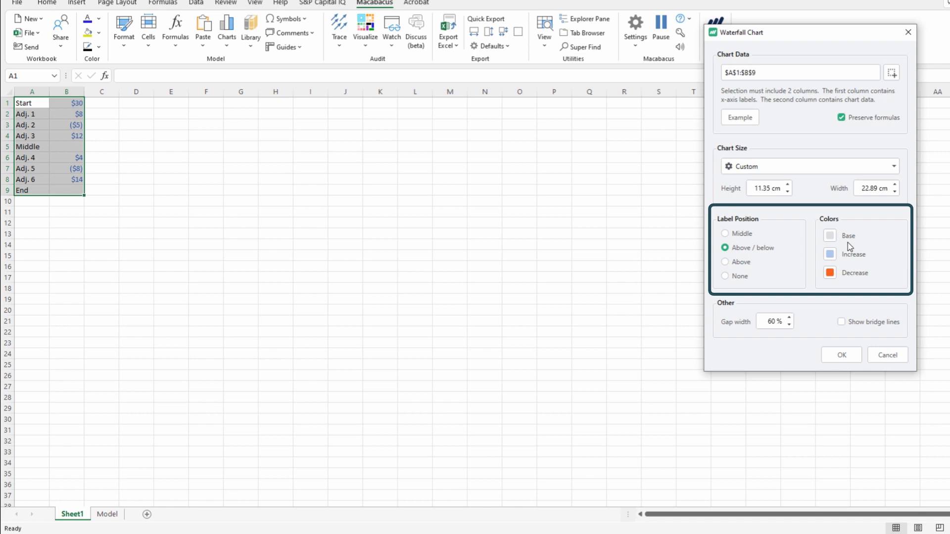
pyautogui.moveTo(861, 265)
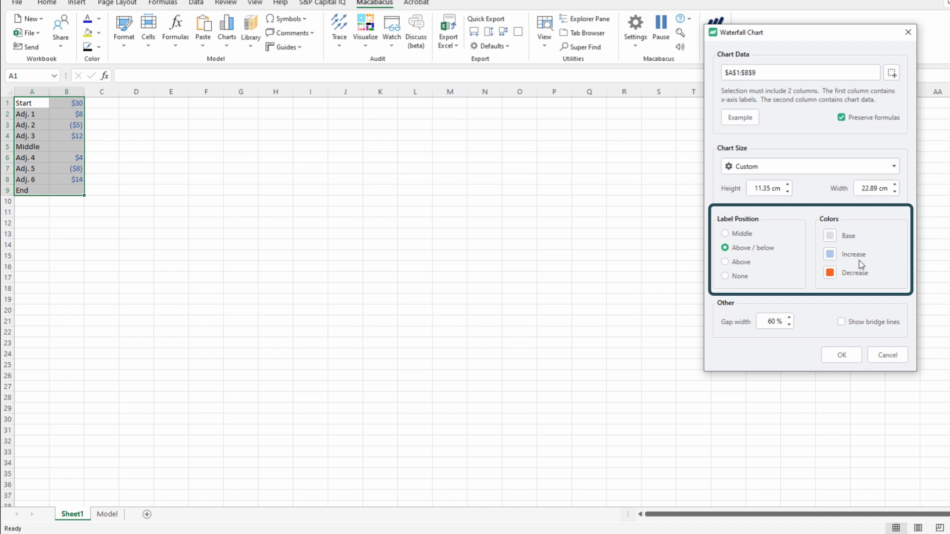
pyautogui.moveTo(851, 287)
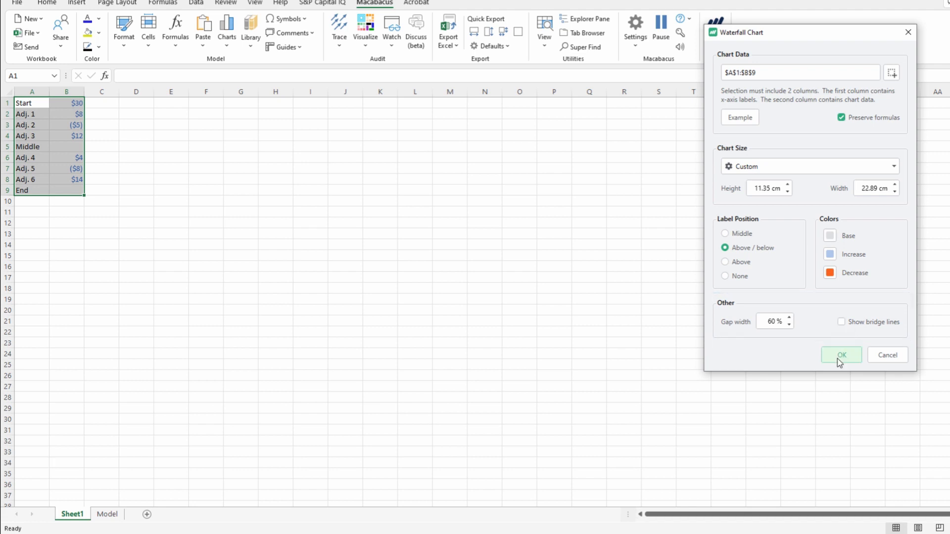
pyautogui.click(841, 355)
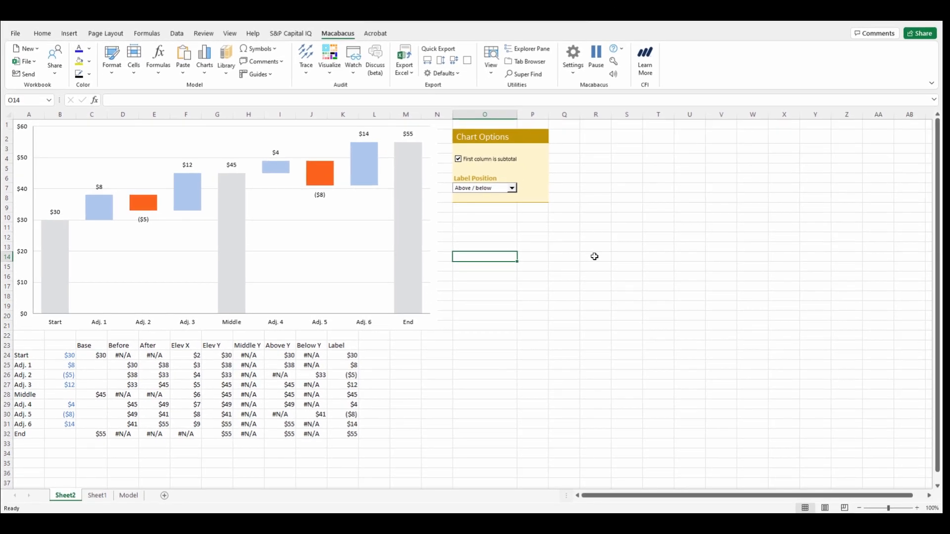
# - Review the generated waterfall chart, helper table and Chart Options on Sheet2
pyautogui.click(129, 496)
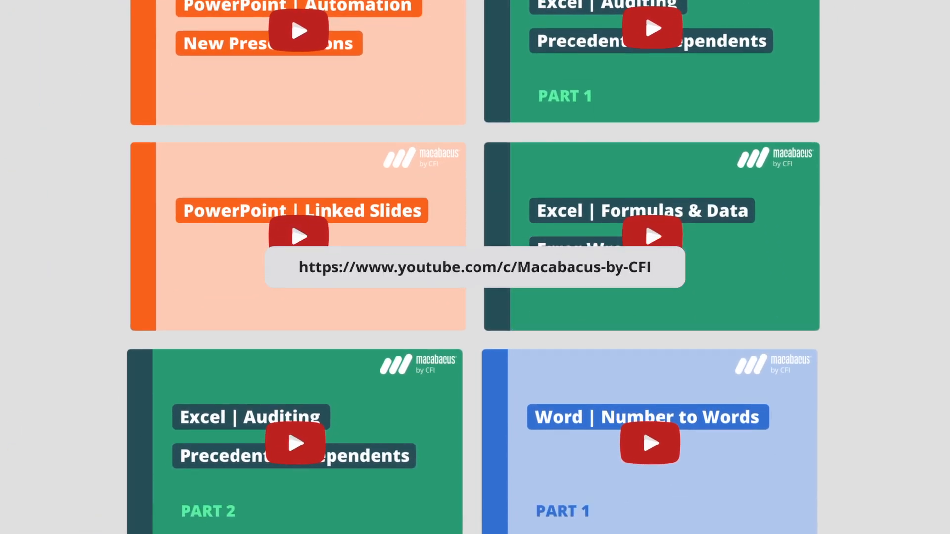
pyautogui.scroll(-3)
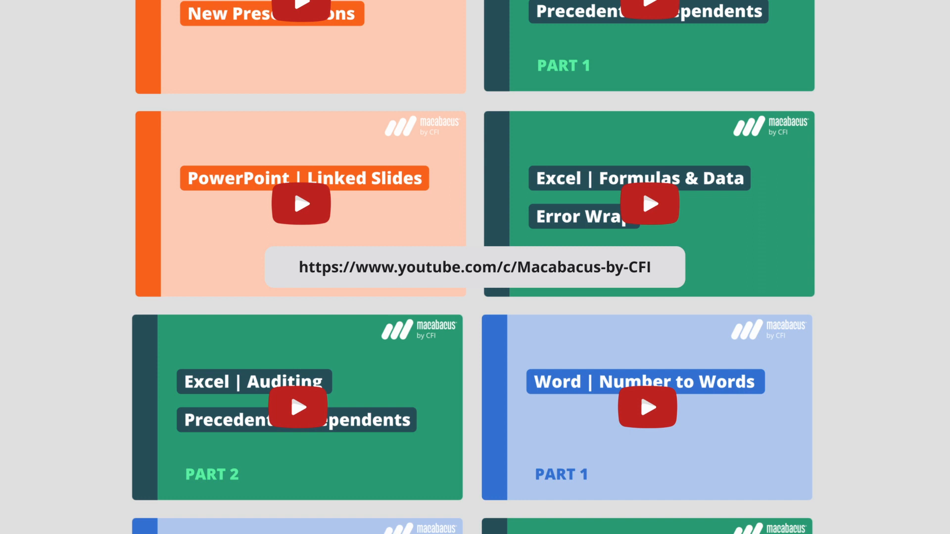